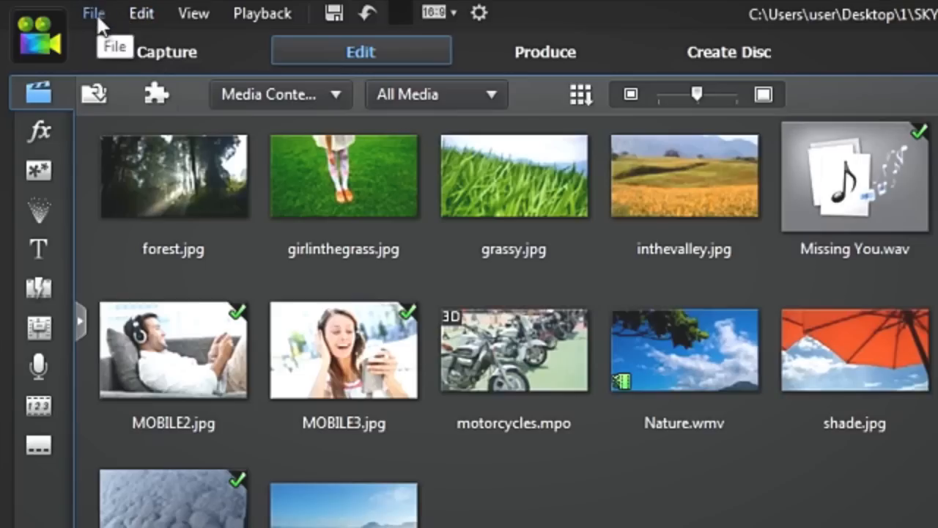
Reveal the File menu's Pack Project Materials and CyberLink Cloud upload/download entries.
left_click(93, 15)
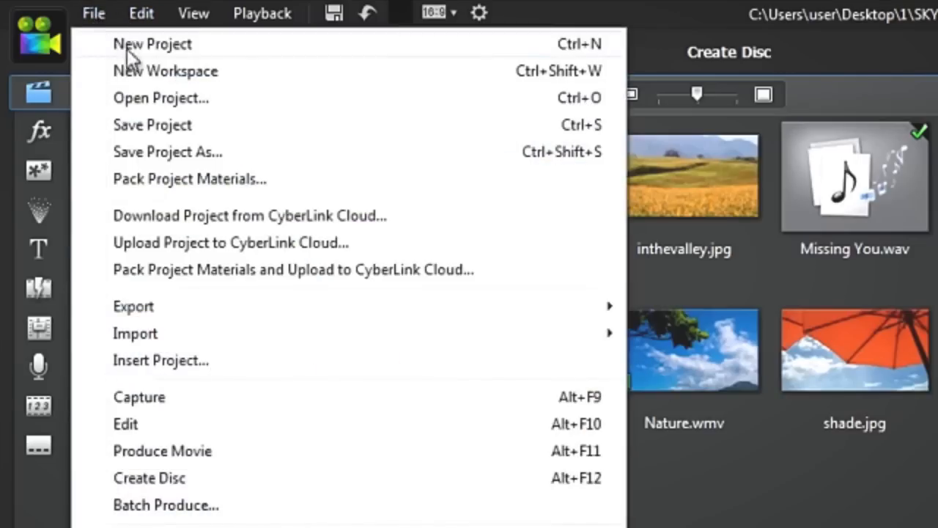
mouse_move(294, 202)
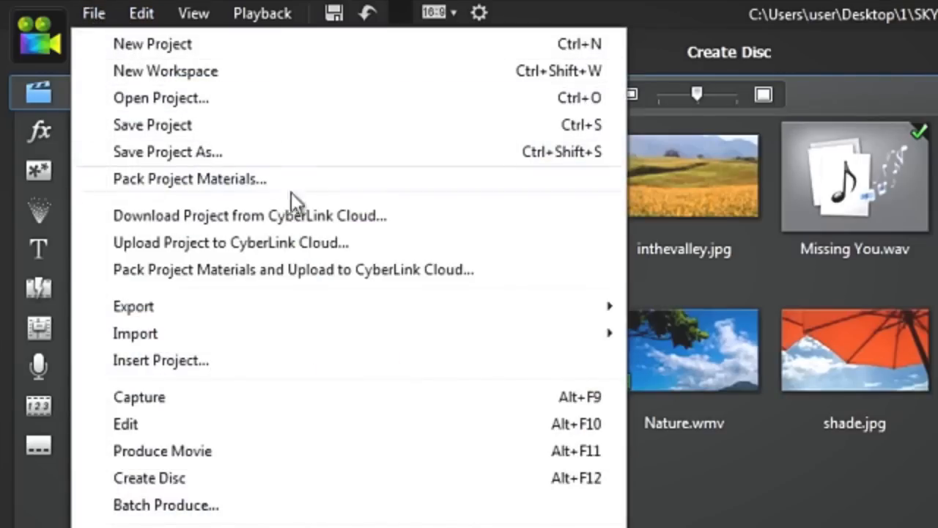
mouse_move(360, 249)
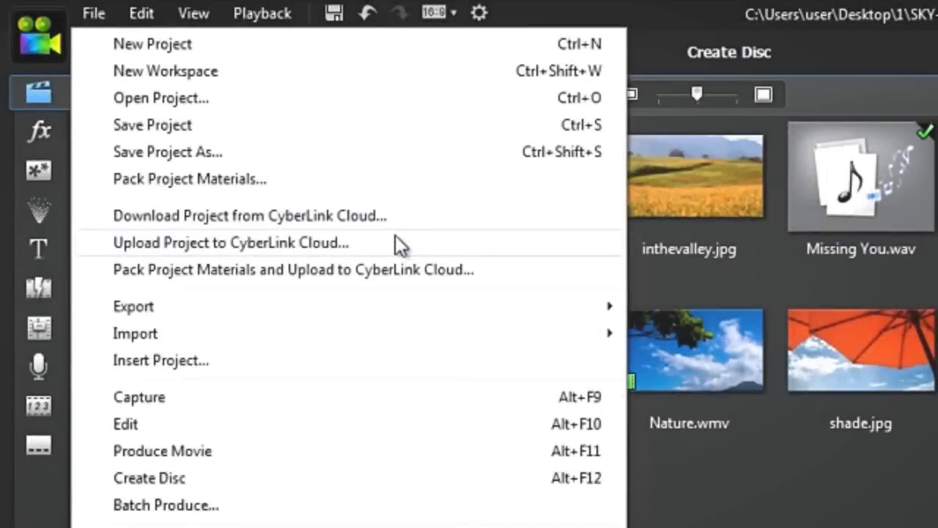
mouse_move(496, 281)
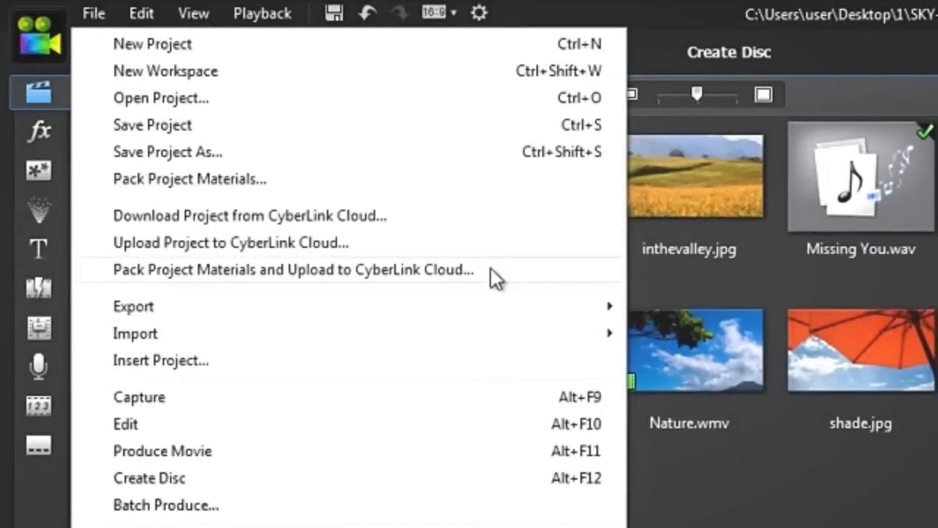
Upload the packed project to CyberLink Cloud under the name SKY-DIVING and acknowledge the success message.
left_click(293, 269)
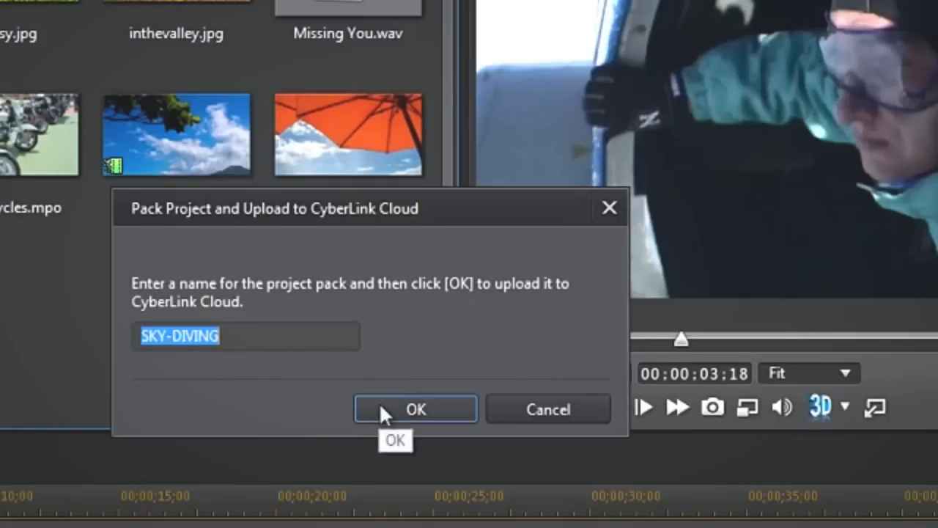
left_click(415, 407)
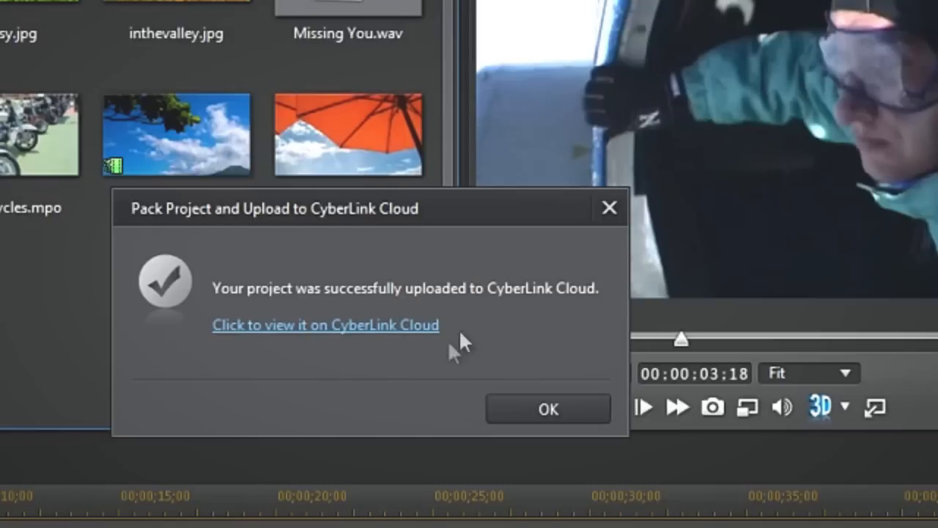
mouse_move(340, 338)
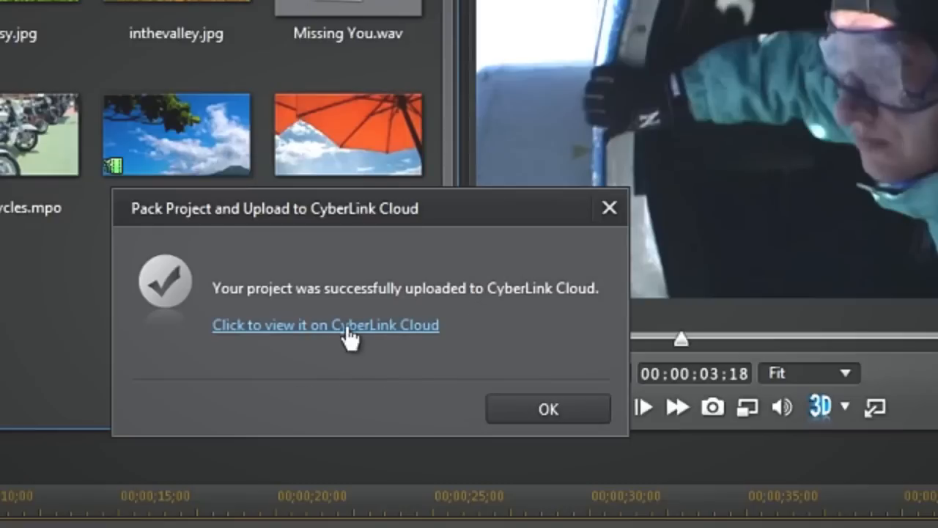
left_click(326, 325)
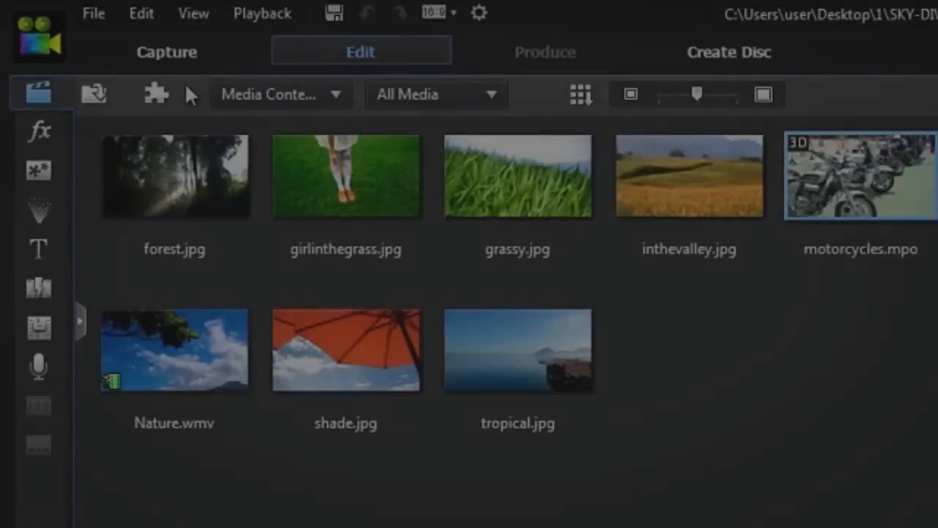
Download the SKY-DIVING pack from the cloud project list and open it for editing.
left_click(93, 13)
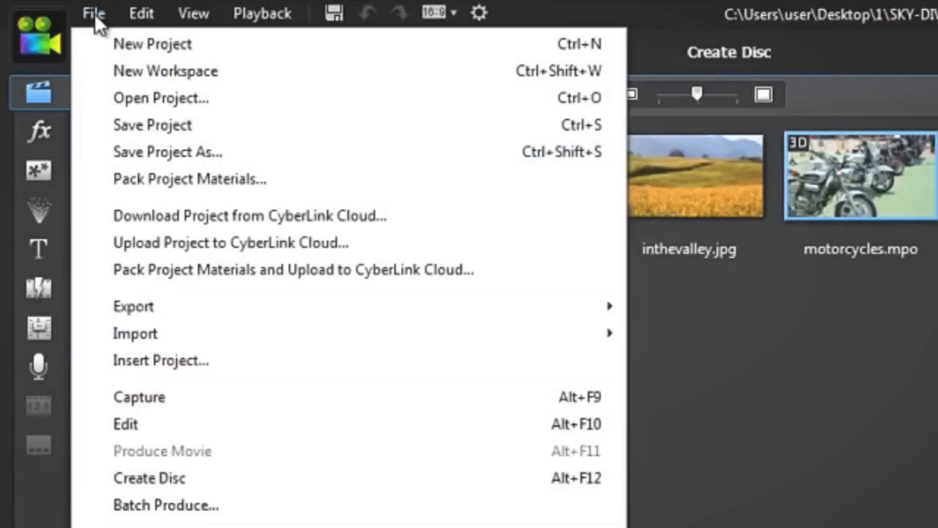
mouse_move(425, 223)
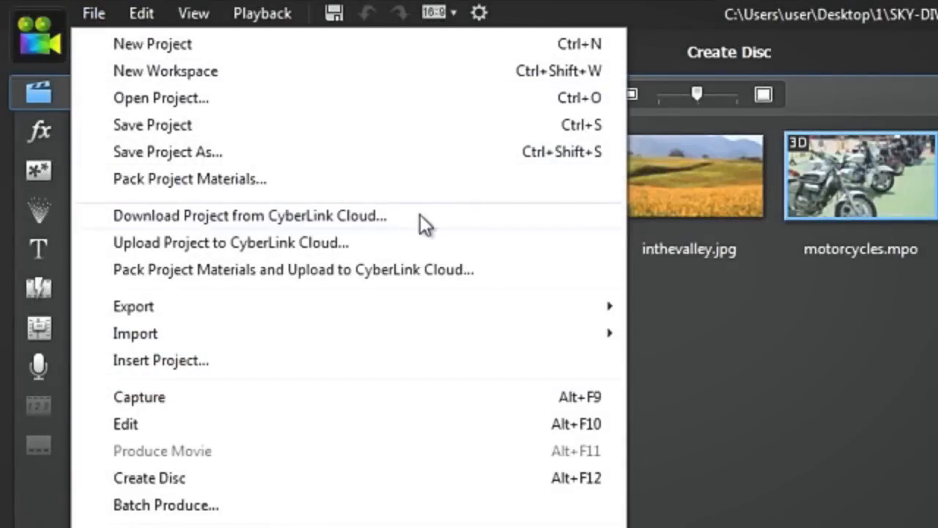
left_click(249, 214)
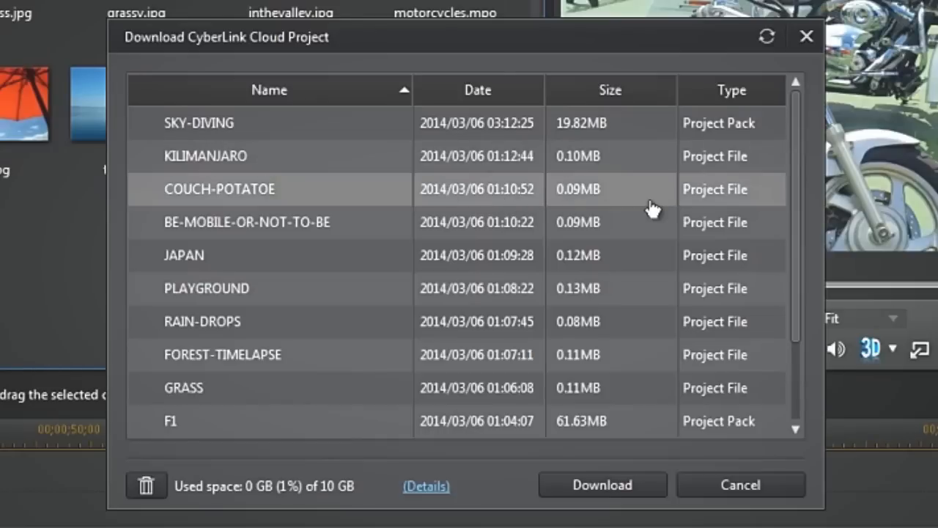
scroll("down", 3)
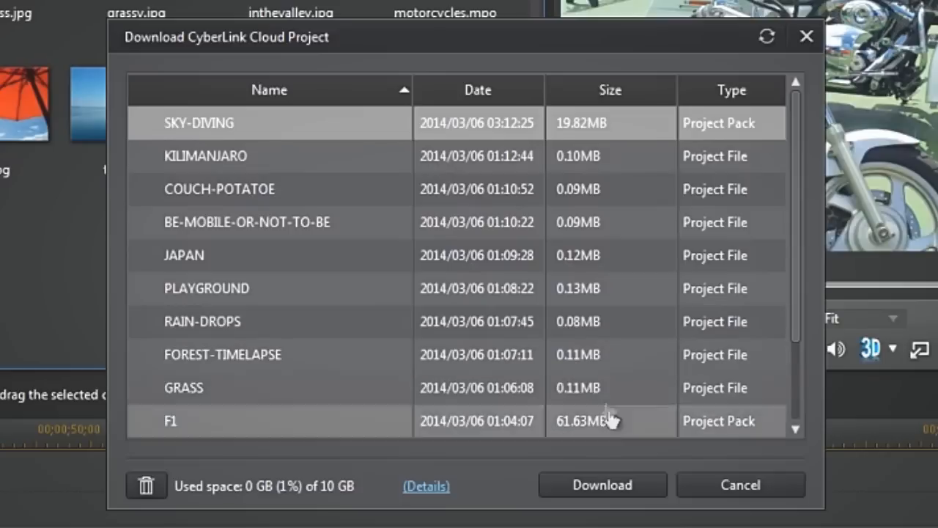
left_click(601, 484)
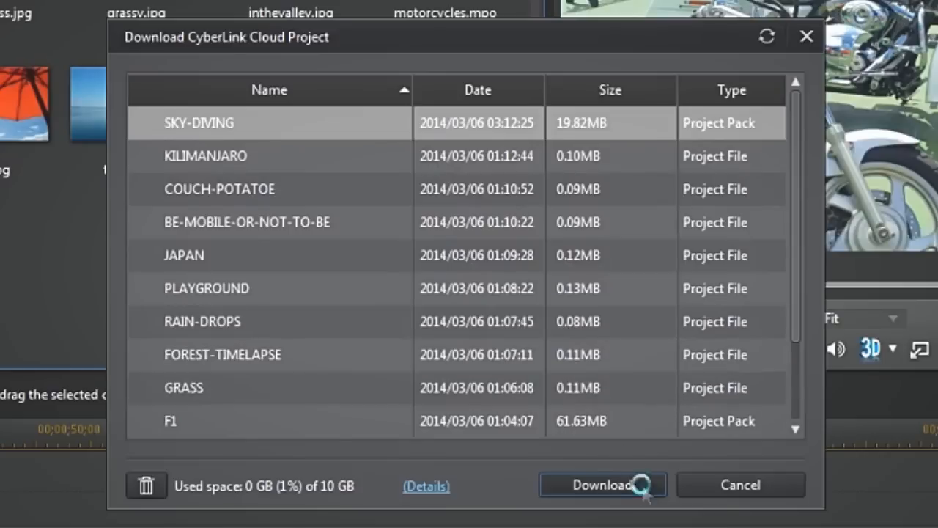
left_click(602, 484)
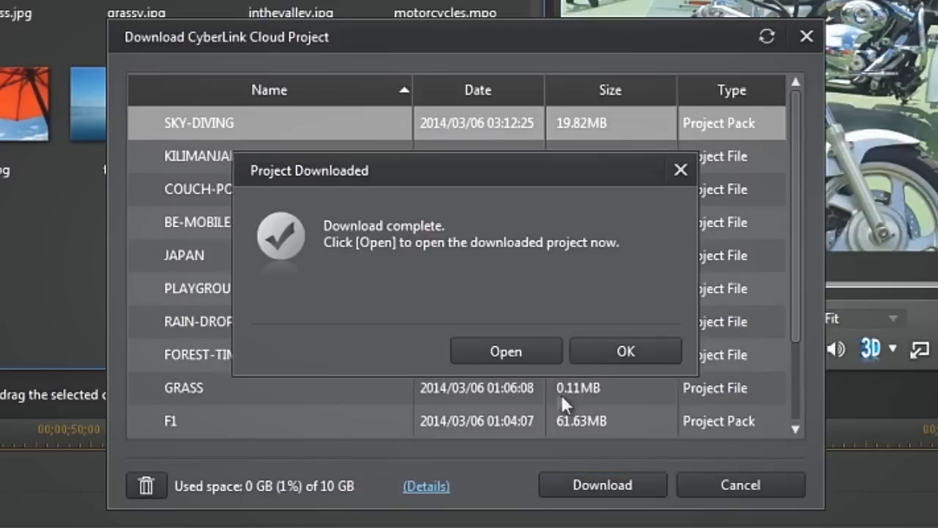
left_click(505, 351)
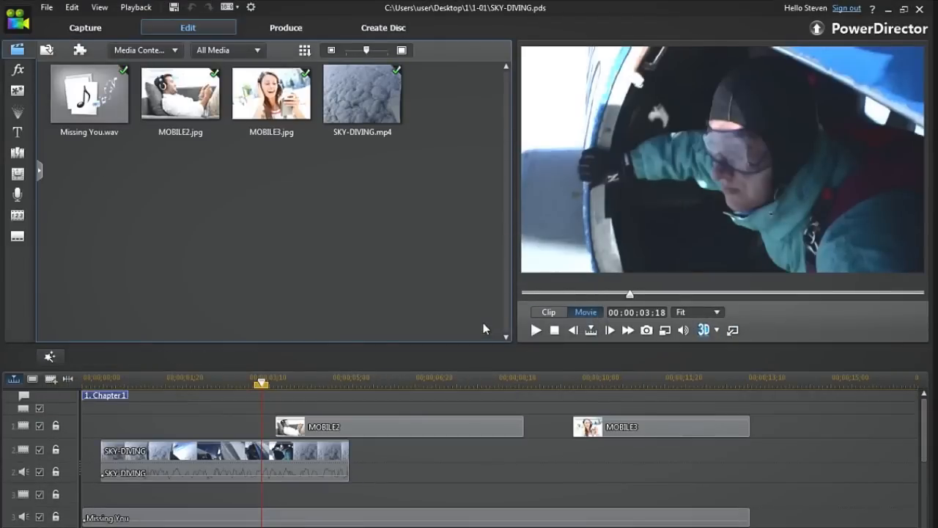
Start entering the CyberLink Cloud web address in the browser.
type("cloud.")
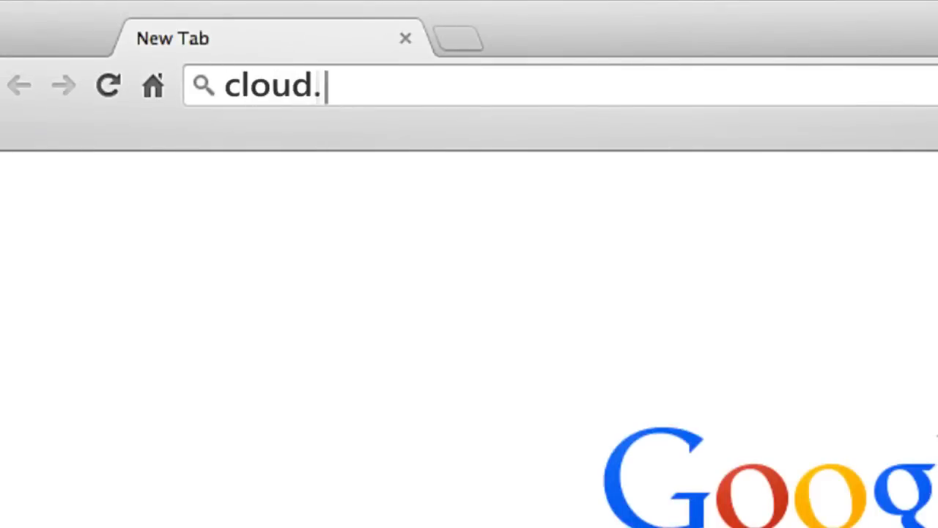
On cloud.cyberlink.com, filter projects to Project Pack and download SKY-DIVING to the computer.
type("cyberlink.com")
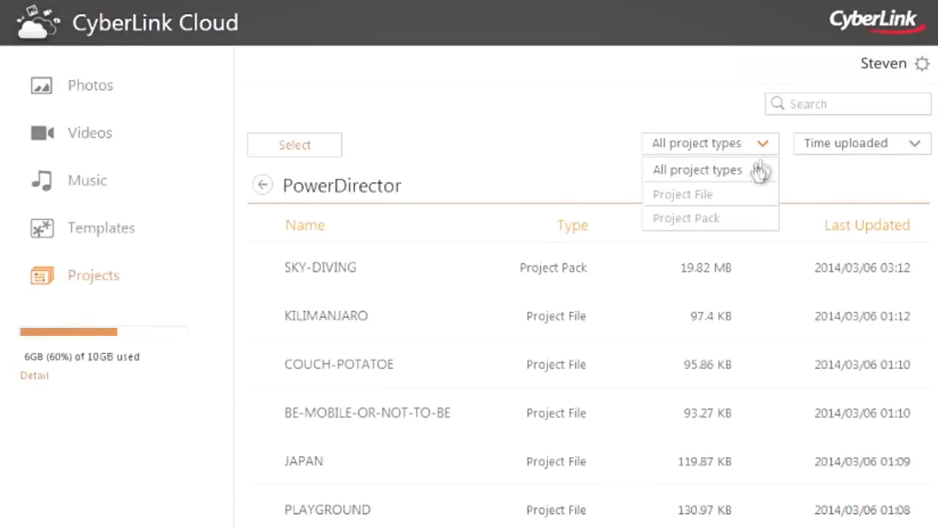
left_click(686, 217)
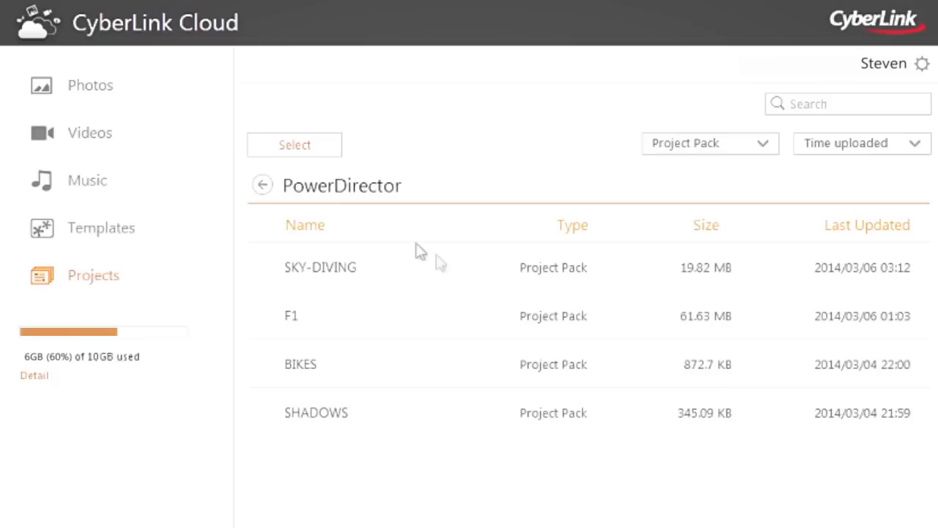
left_click(293, 145)
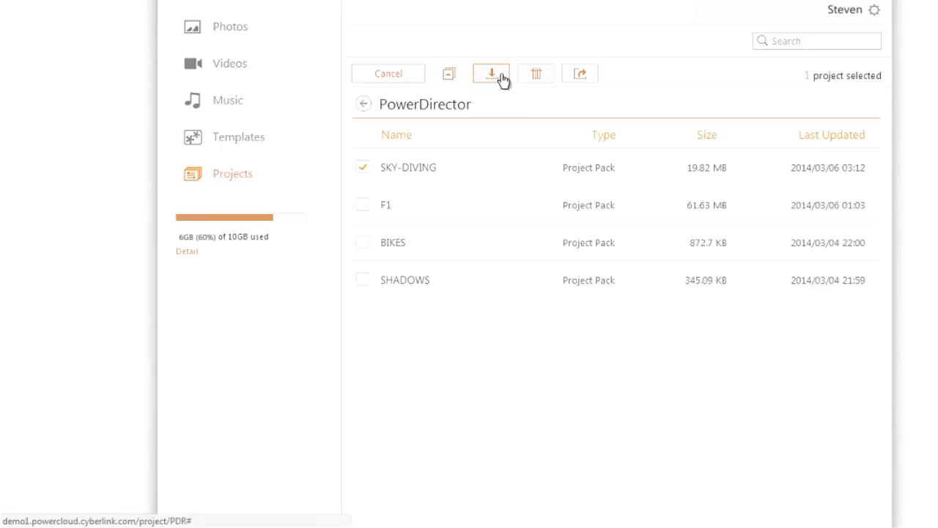
left_click(489, 73)
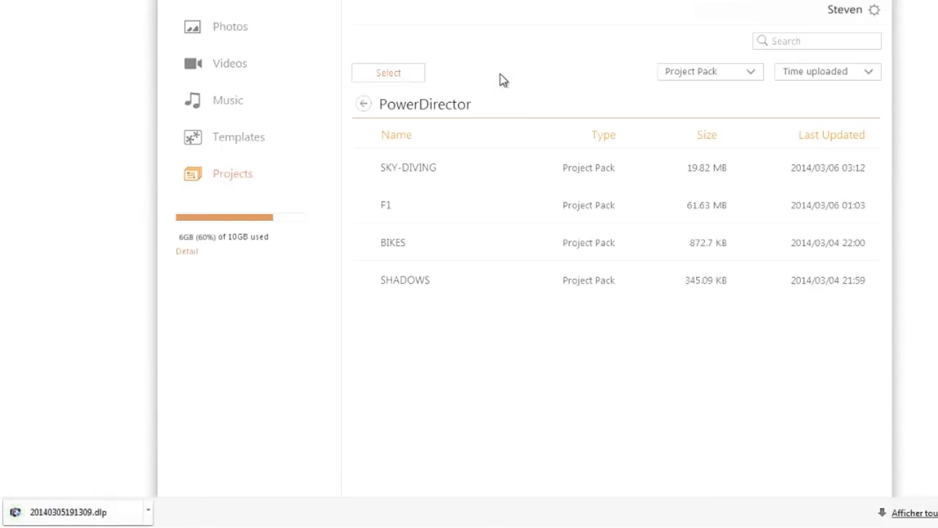